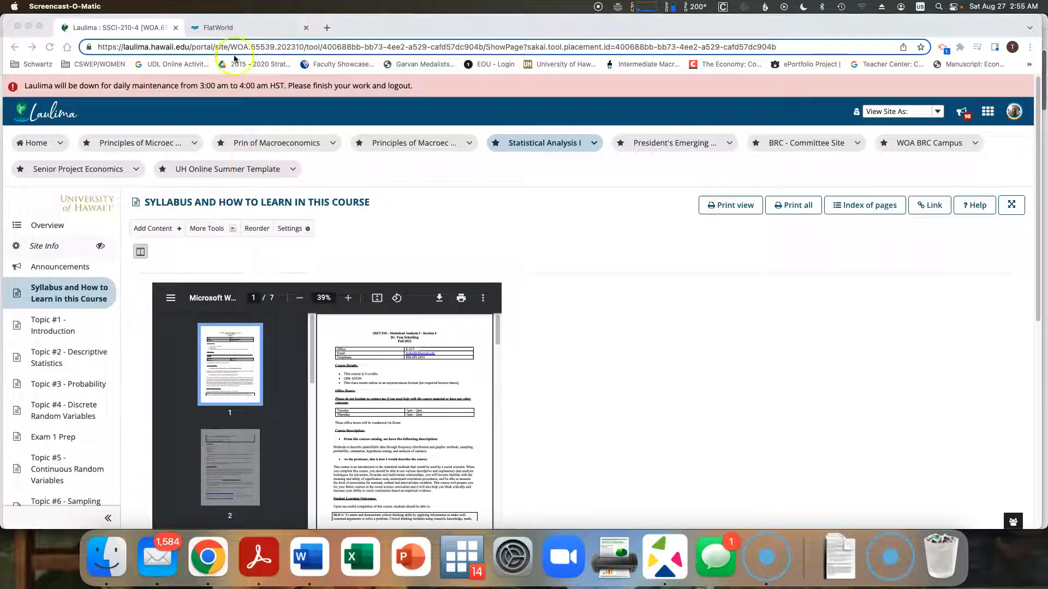
Return from FlatWorld to Laulima and open the Topic #1 – Introduction page's Assignments section
{"action": "left_click", "coordinate": [248, 27]}
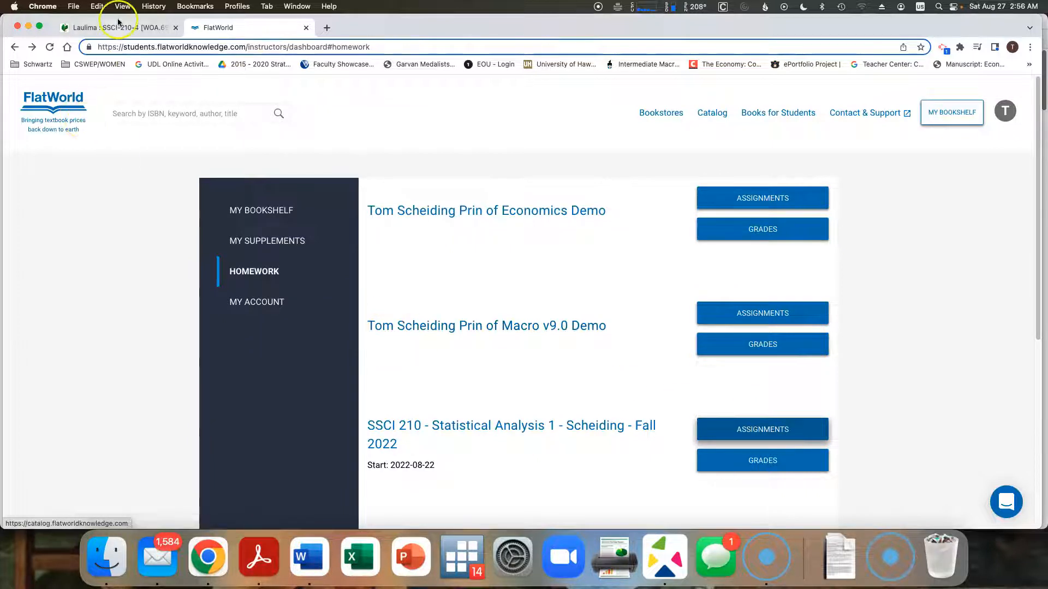
{"action": "left_click", "coordinate": [101, 28]}
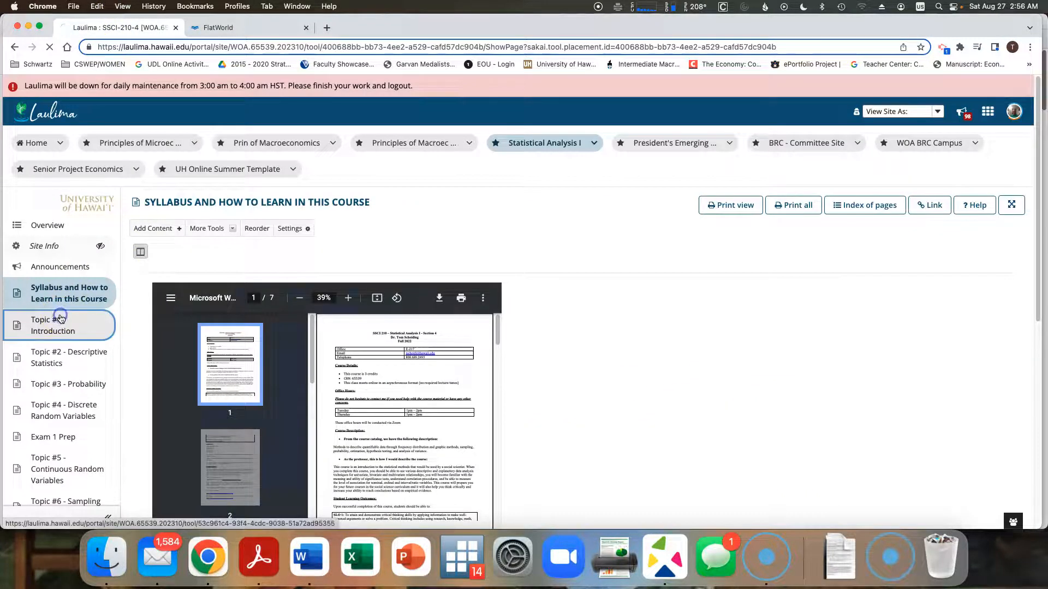
{"action": "left_click", "coordinate": [52, 326]}
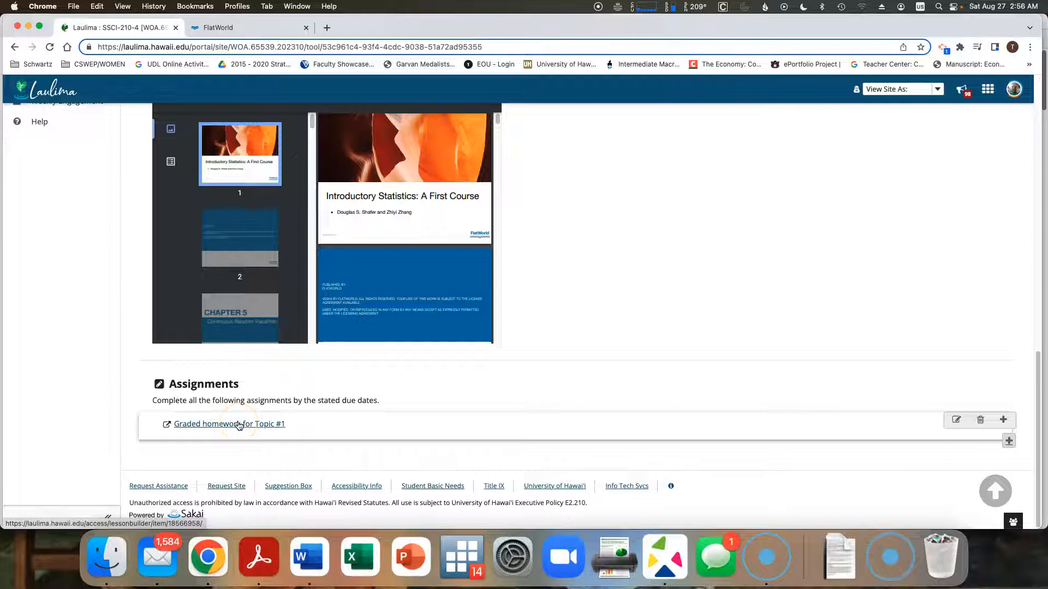
Follow the 'Graded homework for Topic #1' link into FlatWorld's homework dashboard
{"action": "left_click", "coordinate": [229, 423]}
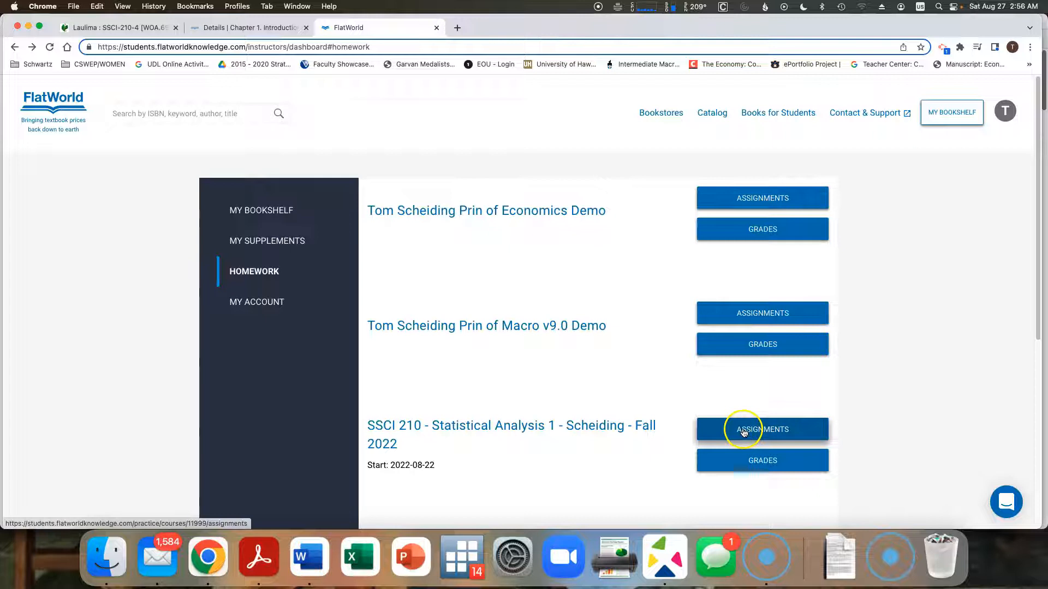
Open the SSCI 210 assignments and launch Chapter 1. Introduction's settings
{"action": "left_click", "coordinate": [762, 429]}
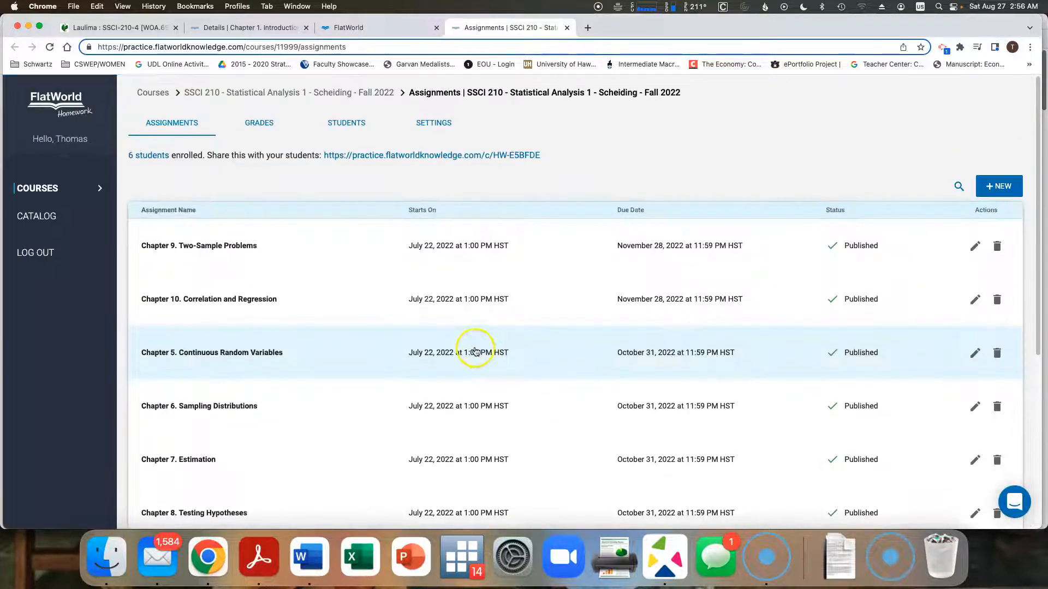
{"action": "scroll", "scroll_direction": "down", "scroll_amount": 3}
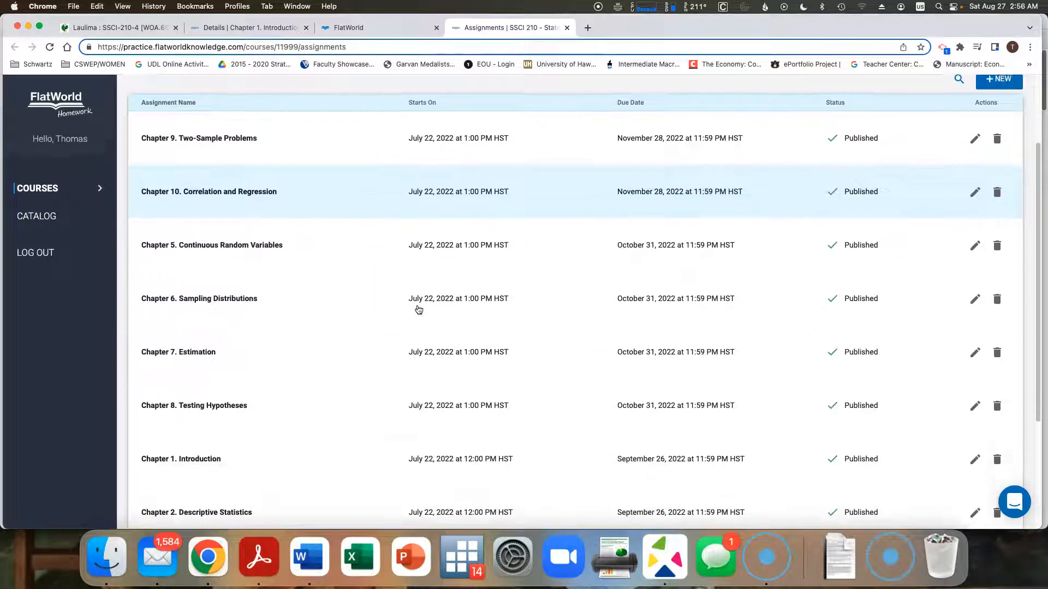
{"action": "scroll", "scroll_direction": "down", "scroll_amount": 3}
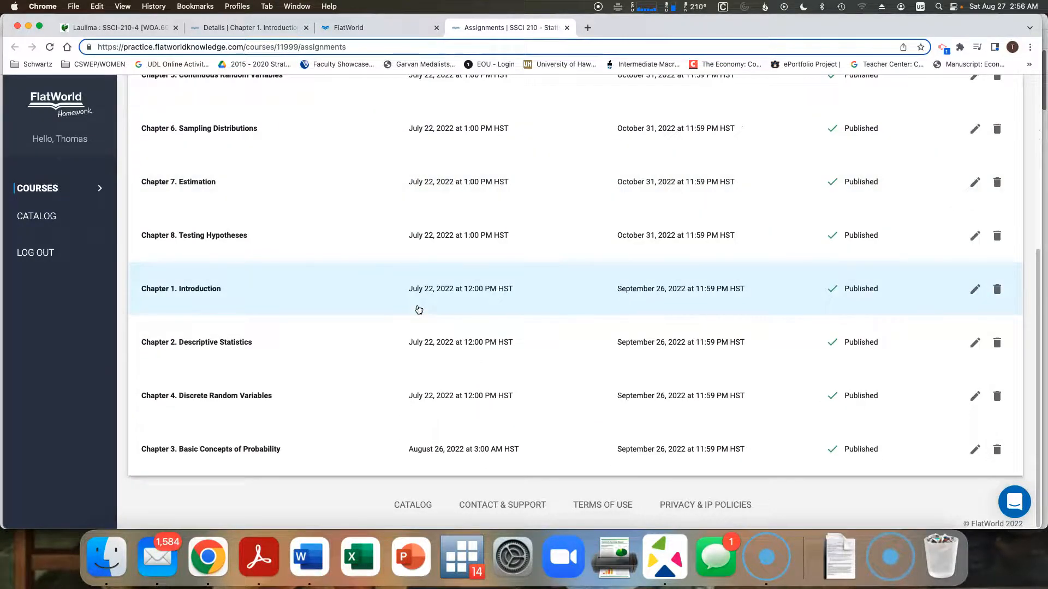
{"action": "scroll", "scroll_direction": "down", "scroll_amount": 3}
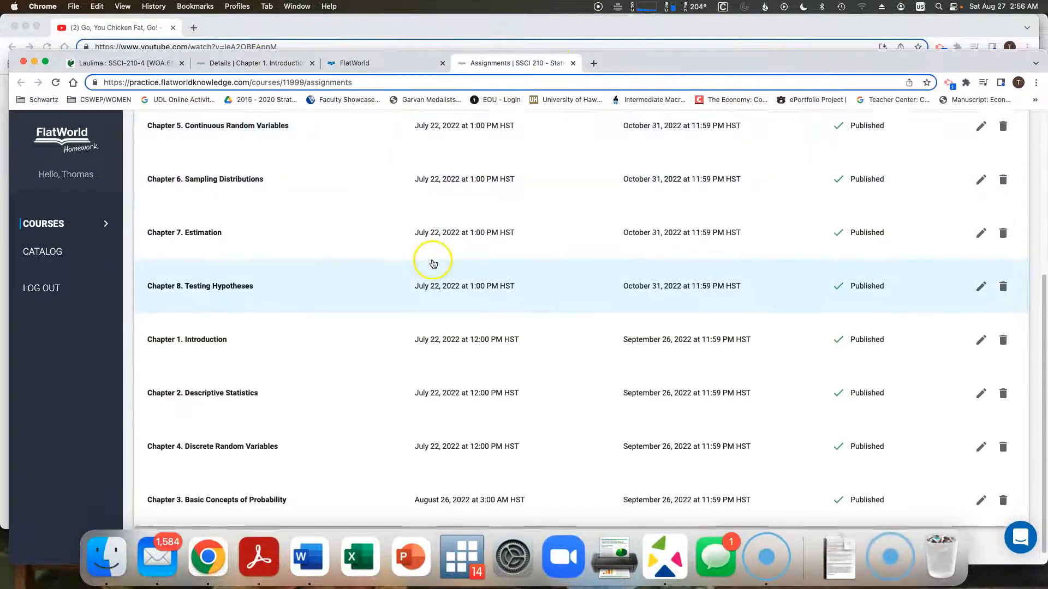
{"action": "scroll", "scroll_direction": "down", "scroll_amount": 3}
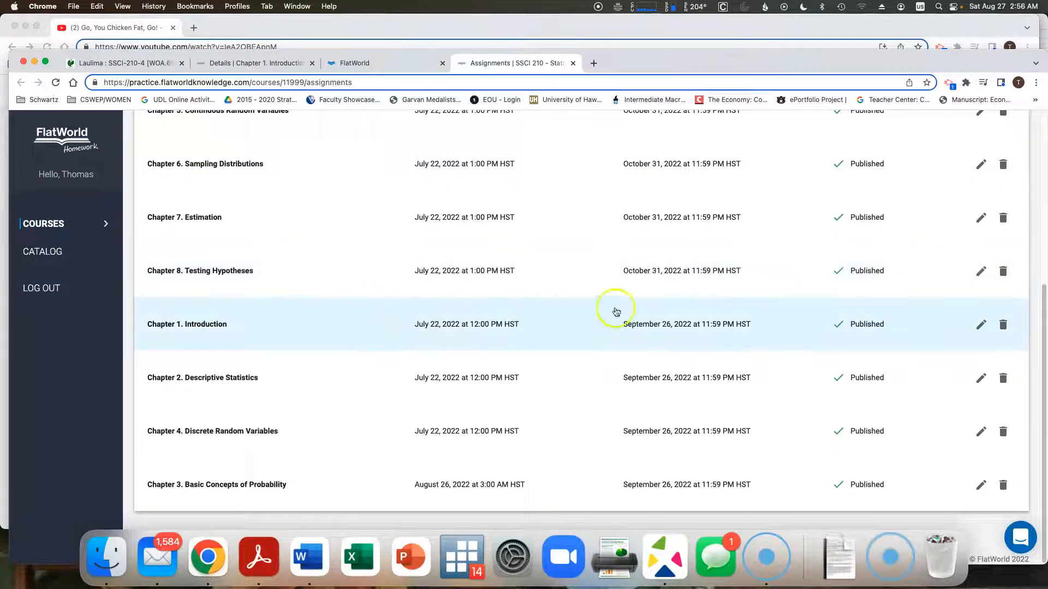
{"action": "left_click", "coordinate": [981, 324]}
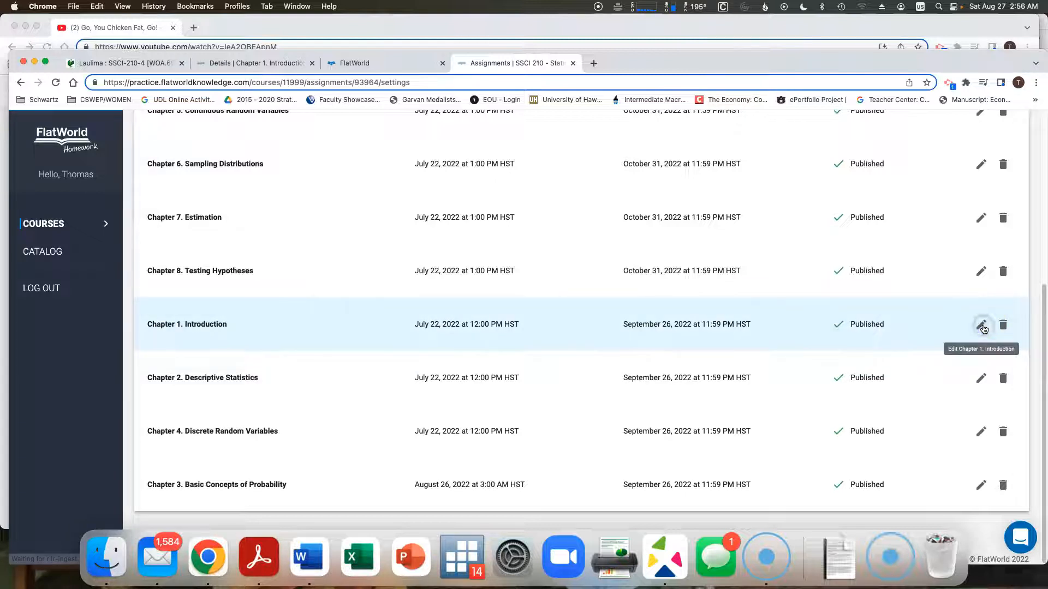
Review Chapter 1. Introduction's availability, unlimited attempts, highest-score grading and feedback options
{"action": "left_click", "coordinate": [981, 326]}
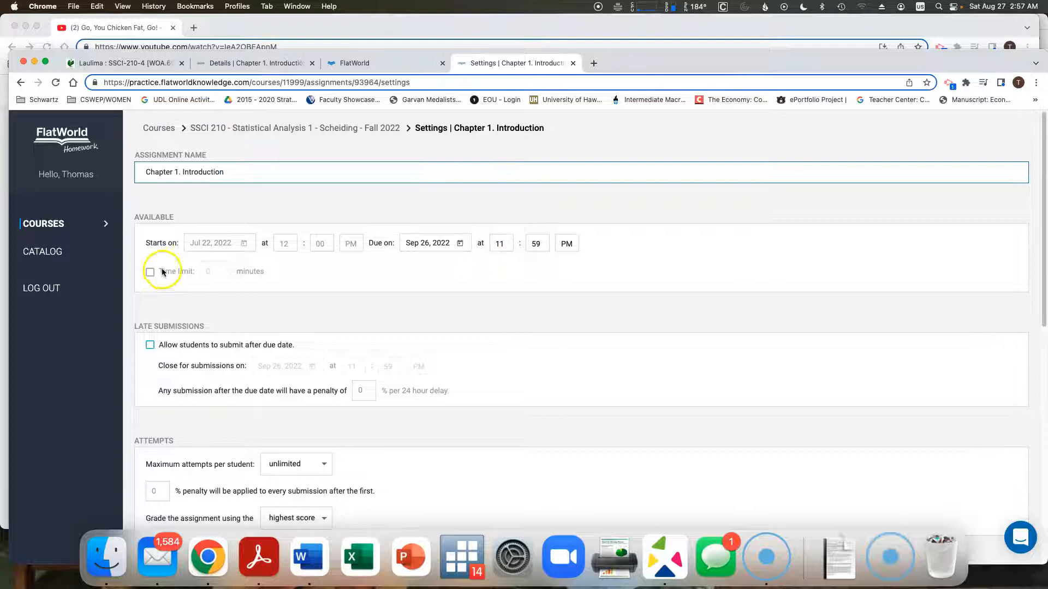
{"action": "scroll", "scroll_direction": "down", "scroll_amount": 3}
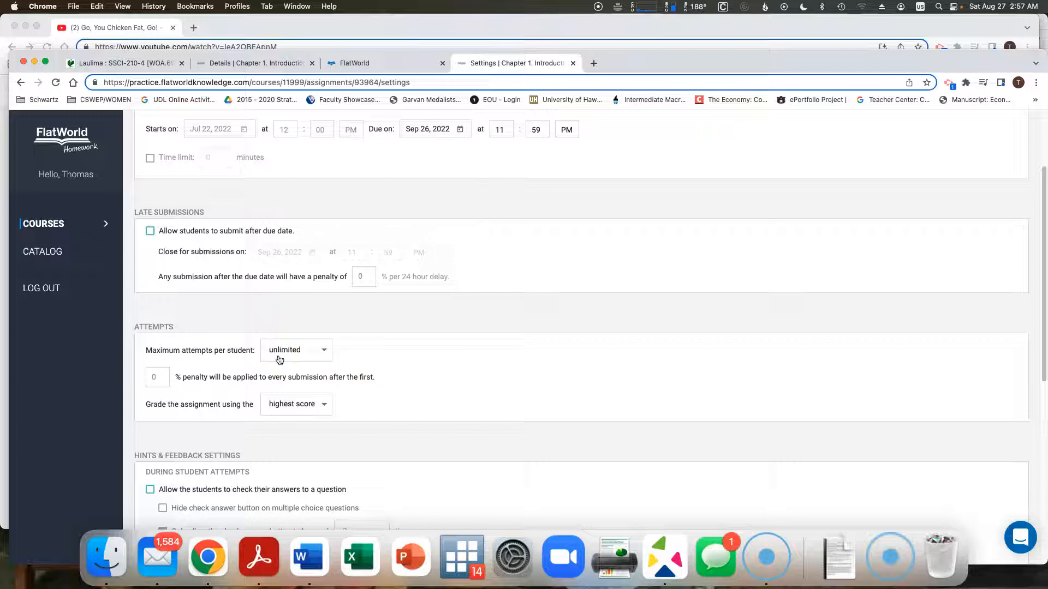
{"action": "scroll", "scroll_direction": "down", "scroll_amount": 3}
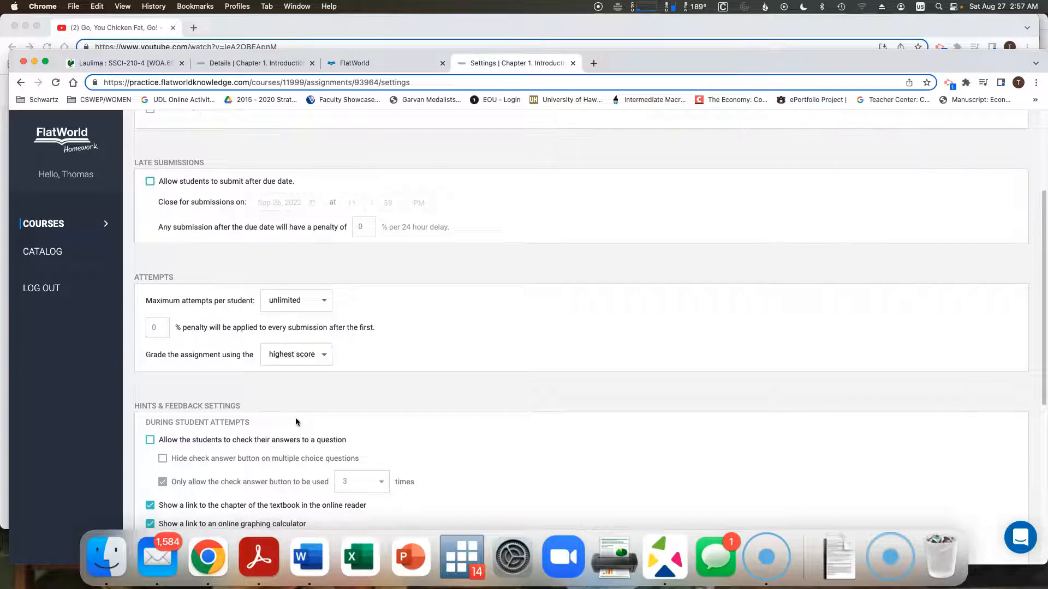
{"action": "scroll", "scroll_direction": "down", "scroll_amount": 3}
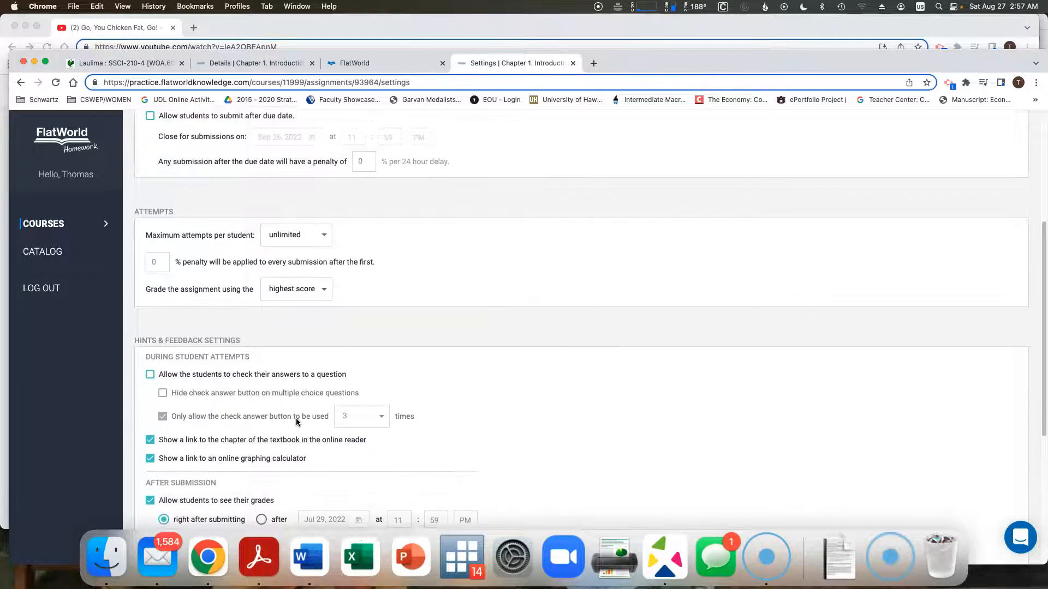
{"action": "scroll", "scroll_direction": "down", "scroll_amount": 3}
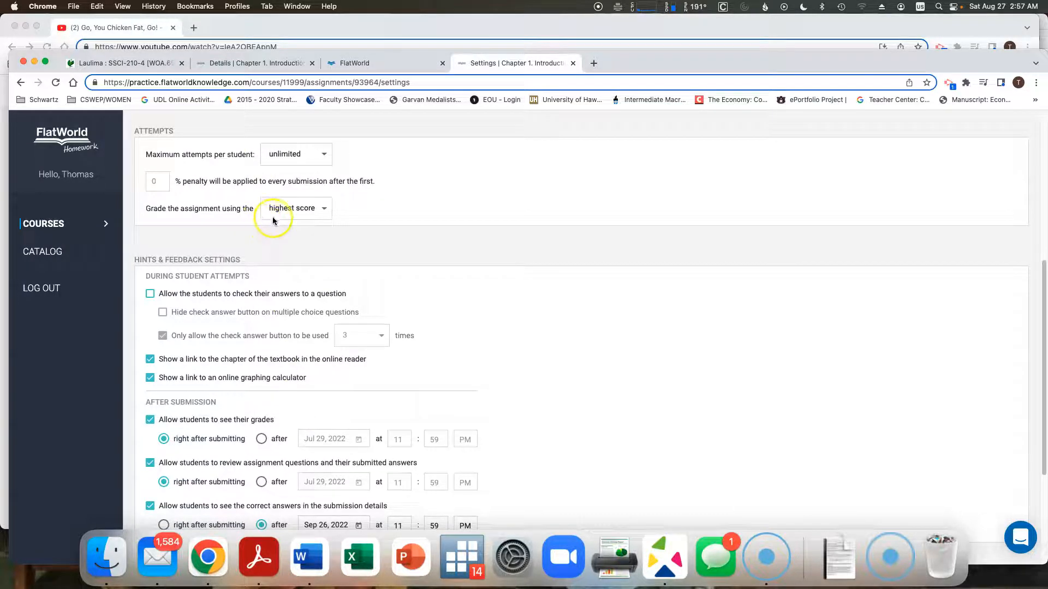
{"action": "mouse_move", "coordinate": [220, 446]}
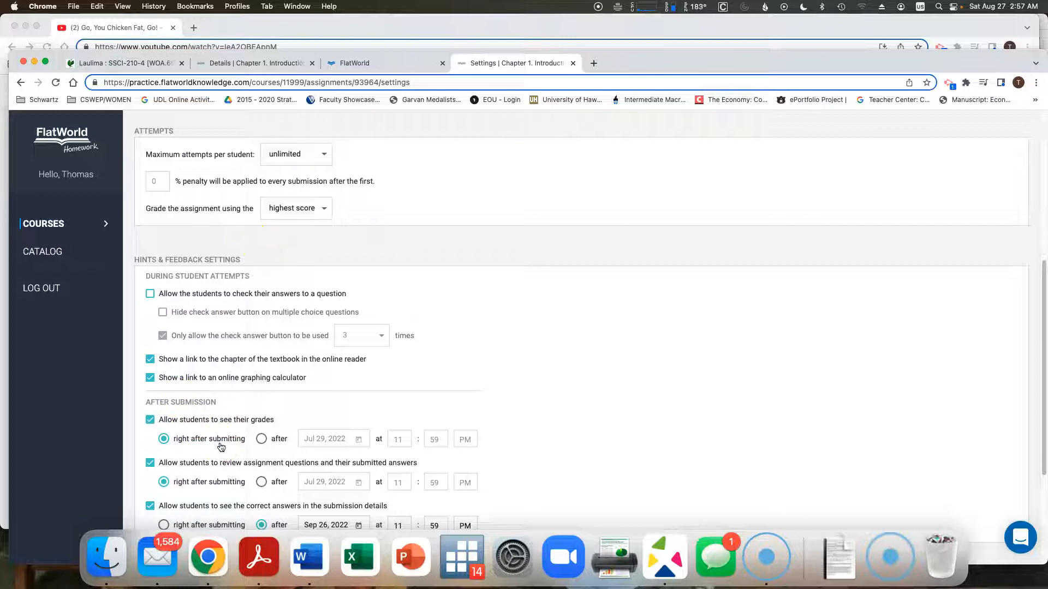
{"action": "scroll", "scroll_direction": "down", "scroll_amount": 3}
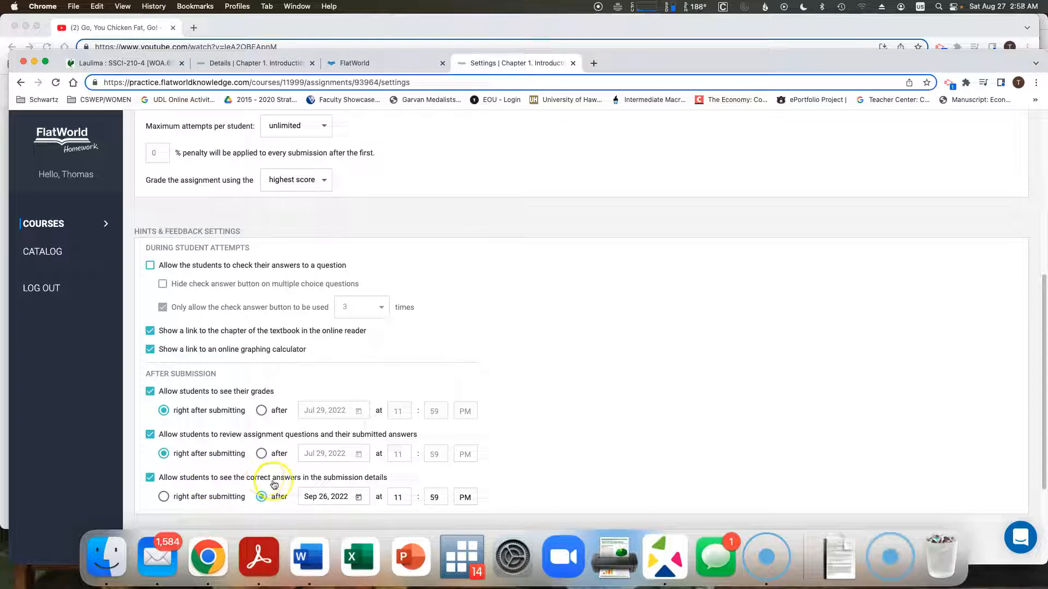
{"action": "left_click", "coordinate": [261, 497]}
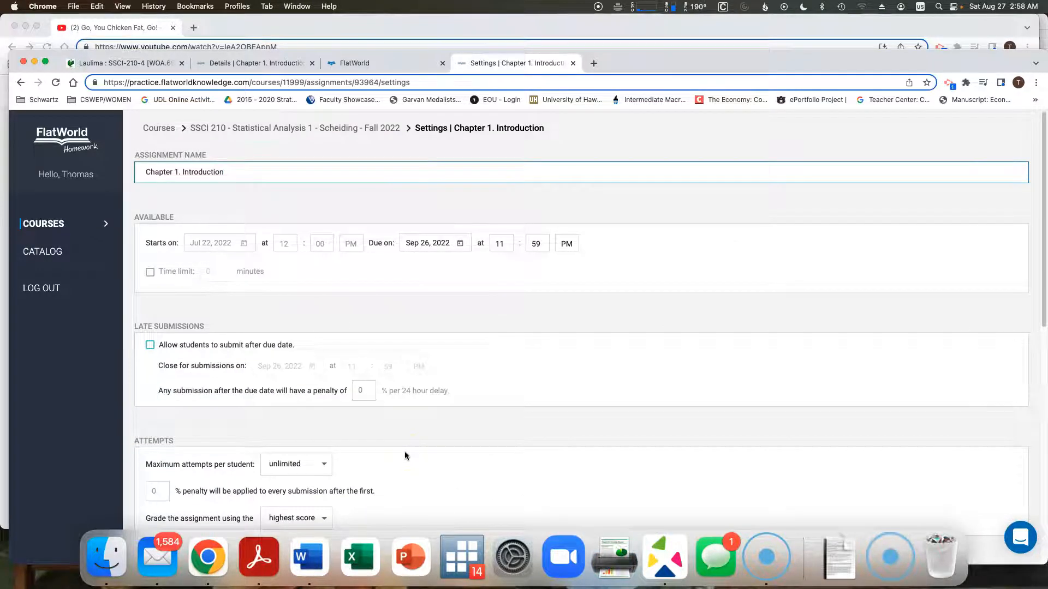
Return to the course assignments and view the not-started Chapter 1. Introduction details preview
{"action": "left_click", "coordinate": [294, 128]}
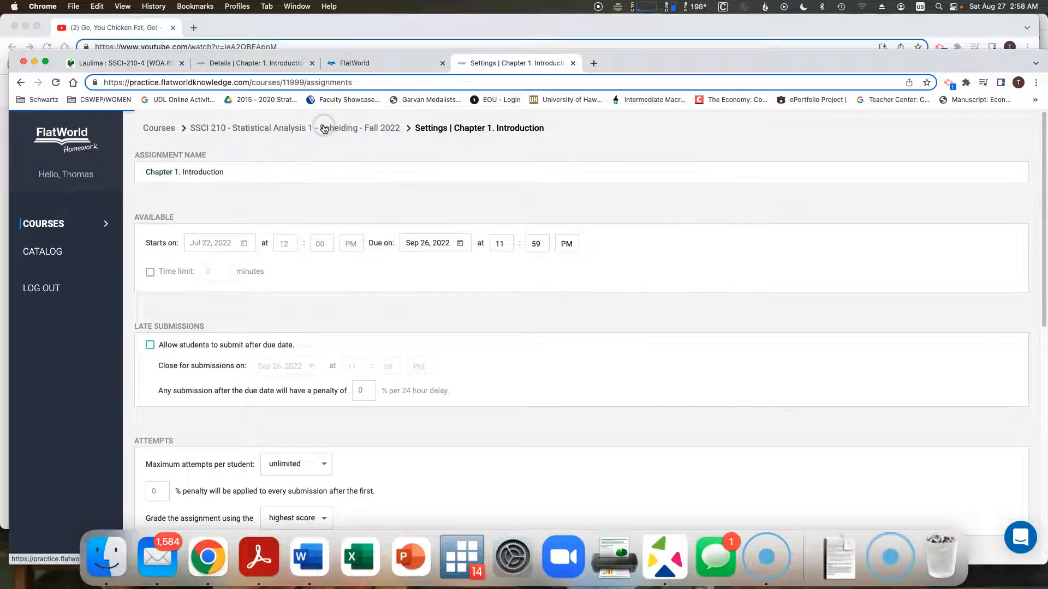
{"action": "left_click", "coordinate": [294, 127]}
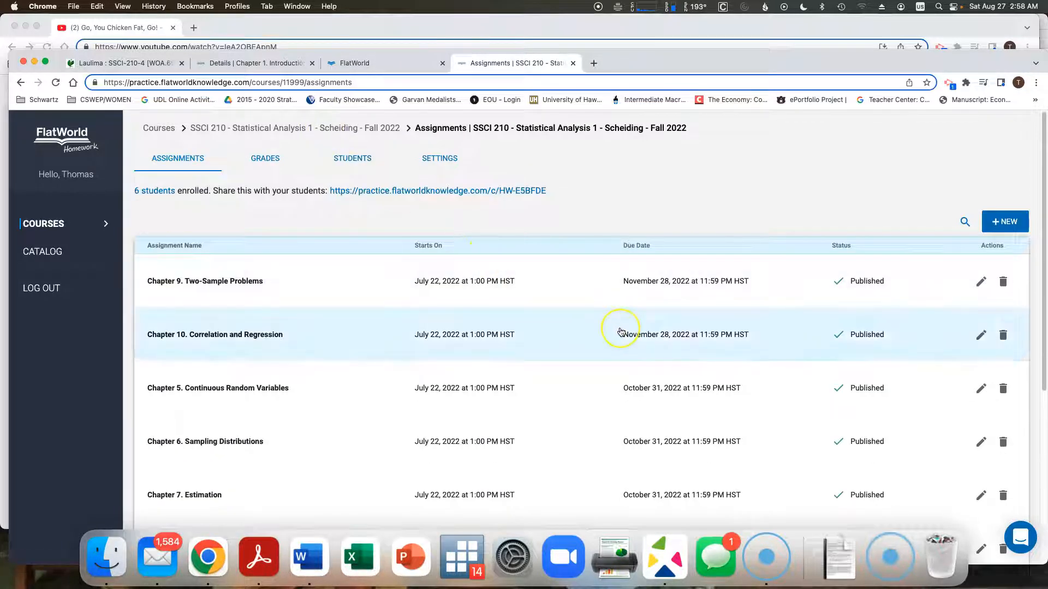
{"action": "scroll", "scroll_direction": "down", "scroll_amount": 3}
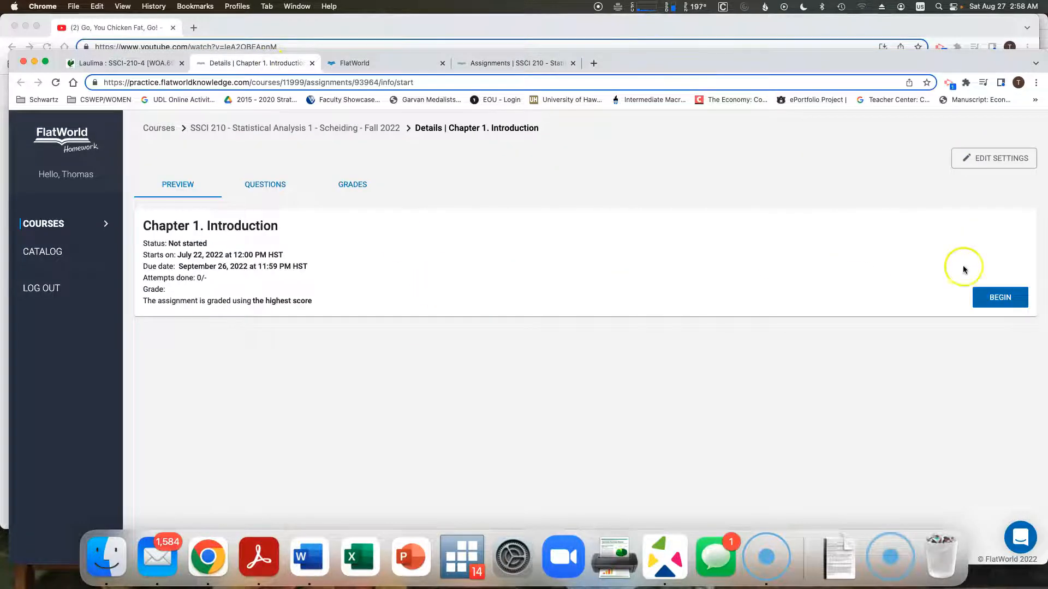
Begin an attempt at Chapter 1. Introduction, starting at question 1 of 12
{"action": "left_click", "coordinate": [1000, 298]}
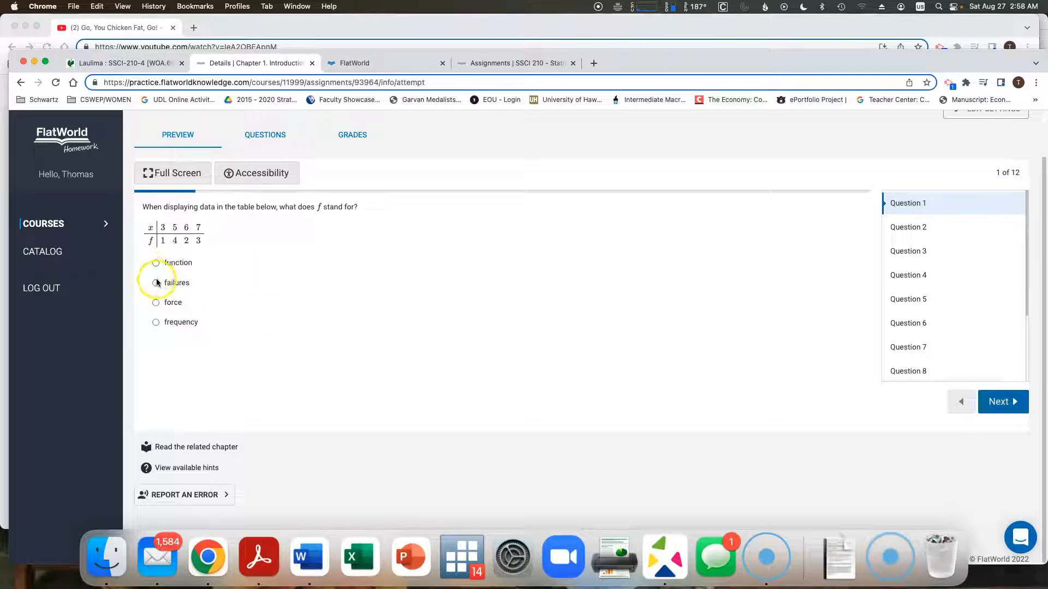
Answer the early questions, choosing 'failures' and marking billionaires as a population
{"action": "left_click", "coordinate": [156, 283]}
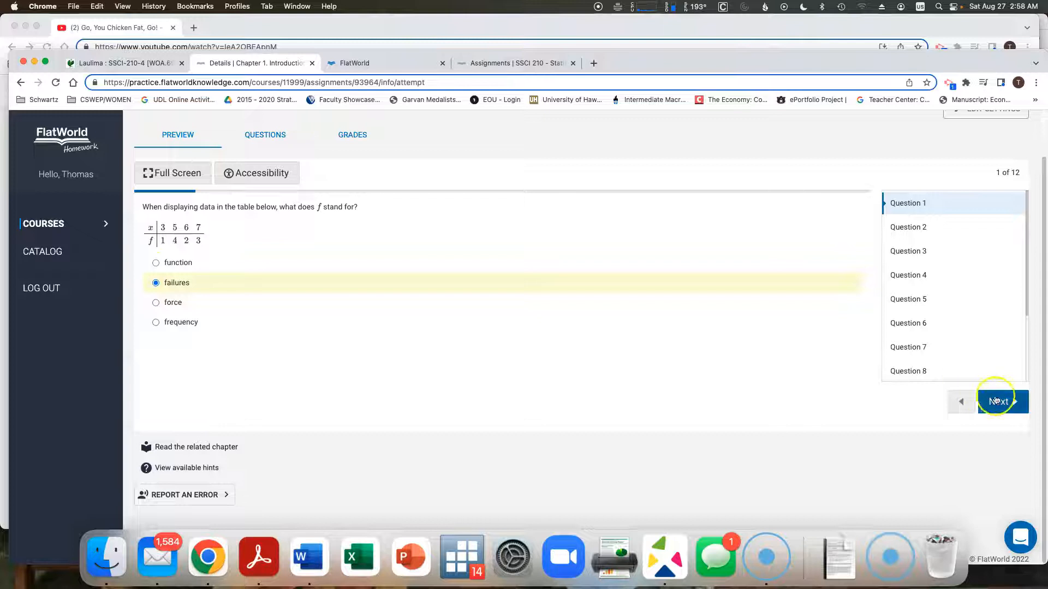
{"action": "left_click", "coordinate": [998, 401]}
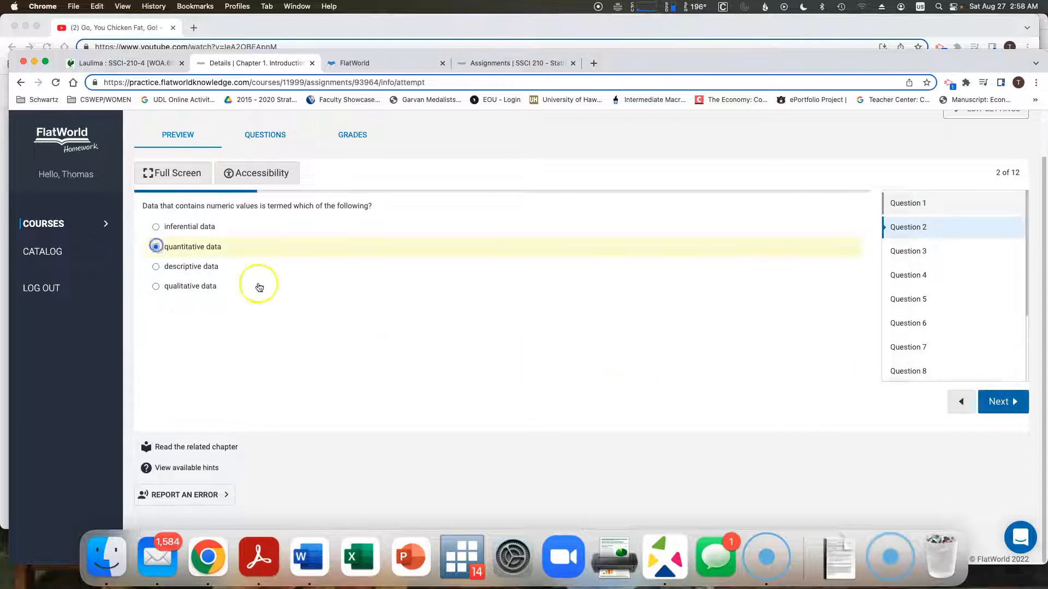
{"action": "left_click", "coordinate": [998, 402]}
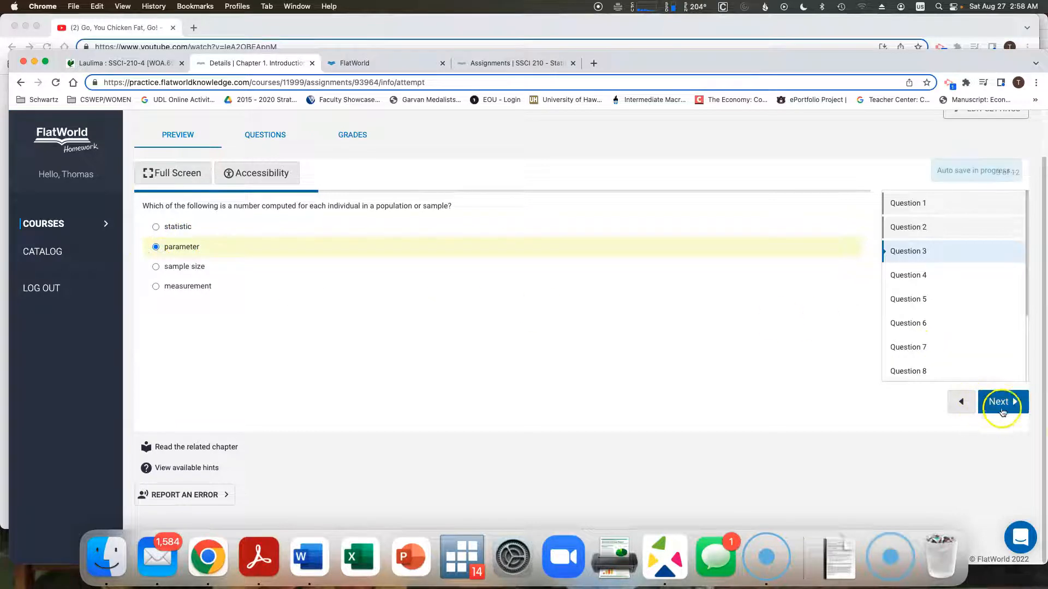
{"action": "left_click", "coordinate": [999, 402]}
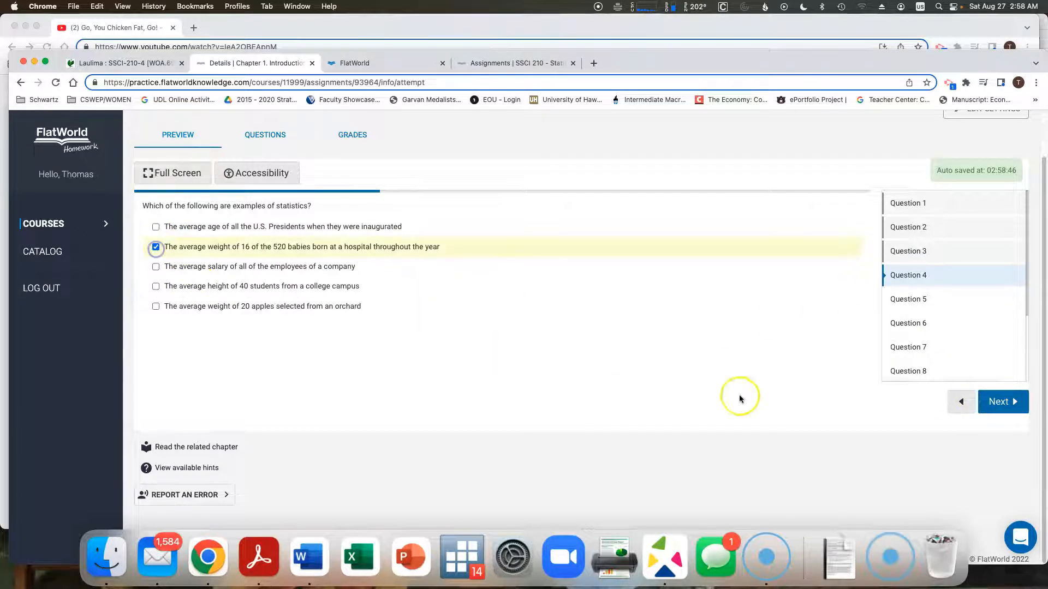
{"action": "left_click", "coordinate": [1003, 401]}
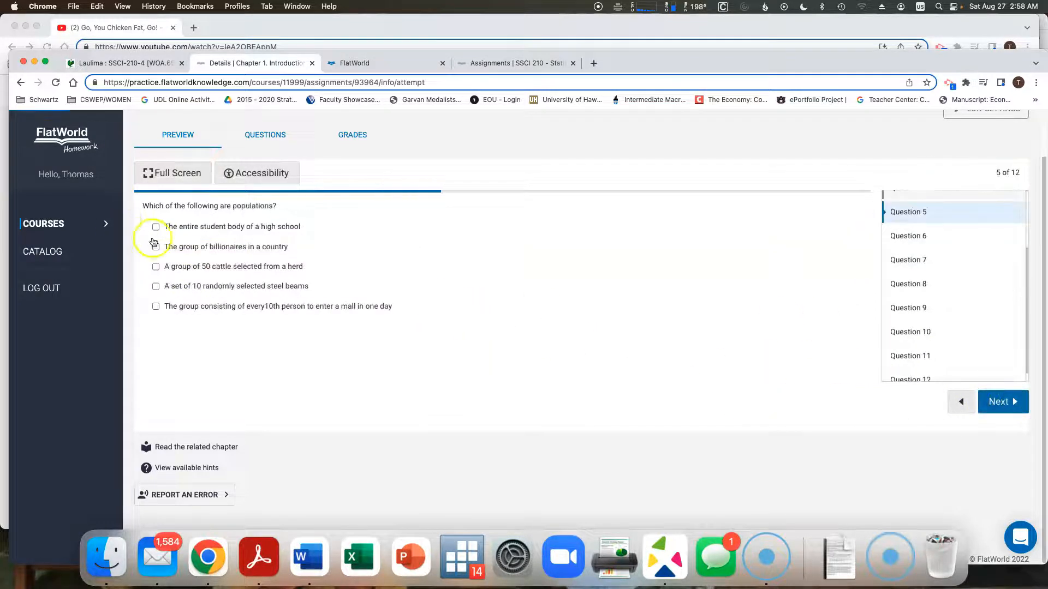
{"action": "left_click", "coordinate": [156, 247]}
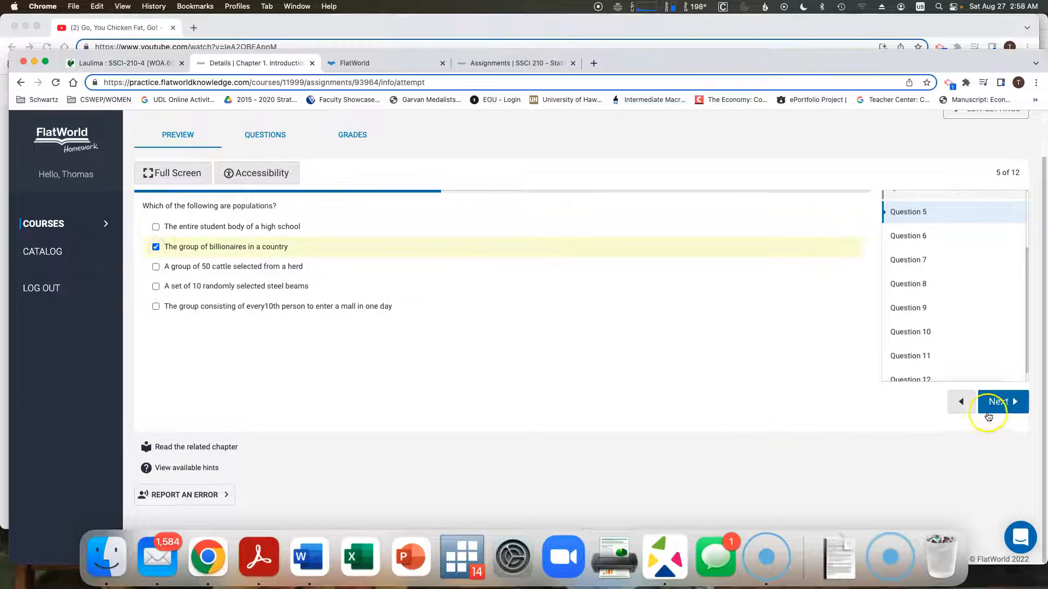
{"action": "left_click", "coordinate": [997, 401]}
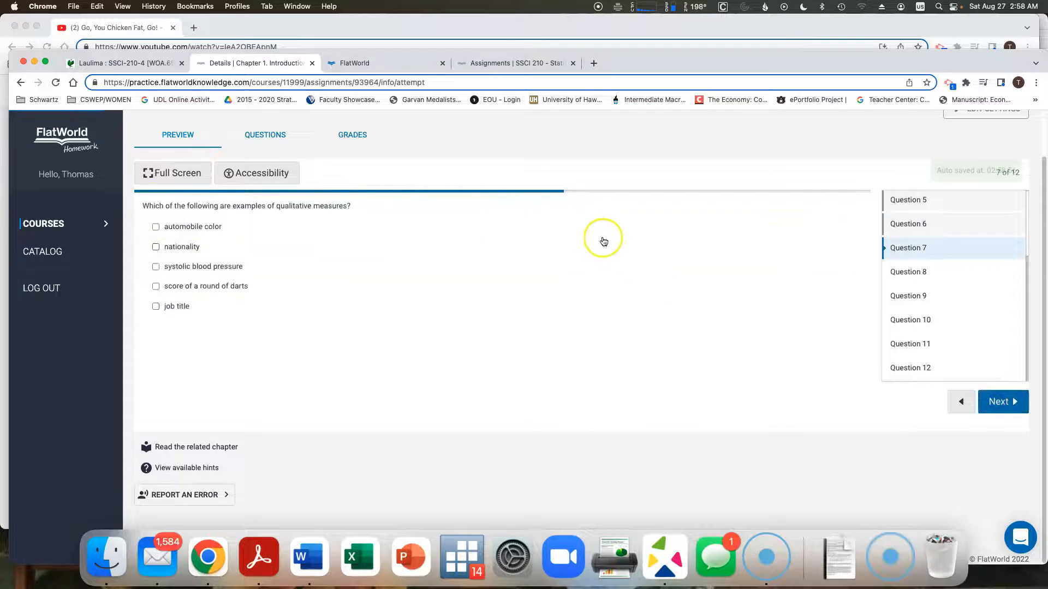
Answer questions 8–12, choosing coincidence and personal selection, then finish the attempt
{"action": "left_click", "coordinate": [155, 247]}
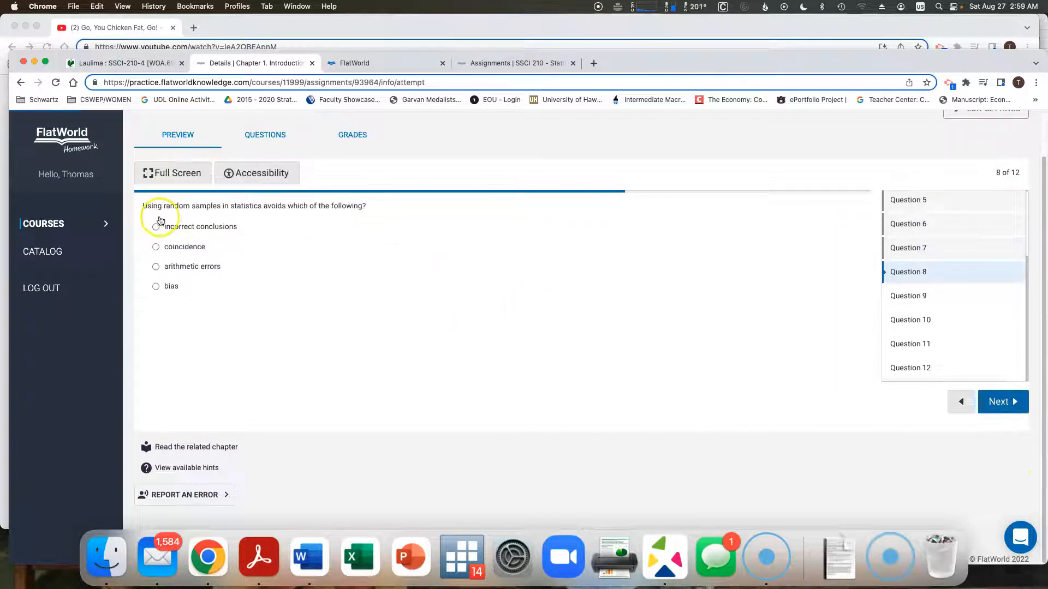
{"action": "left_click", "coordinate": [156, 247]}
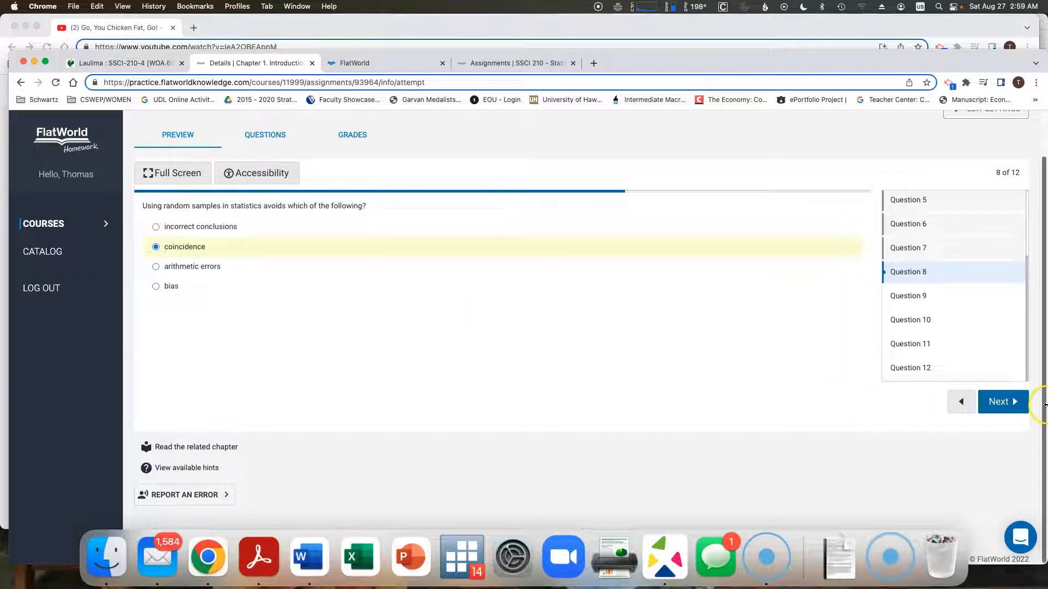
{"action": "left_click", "coordinate": [1001, 402]}
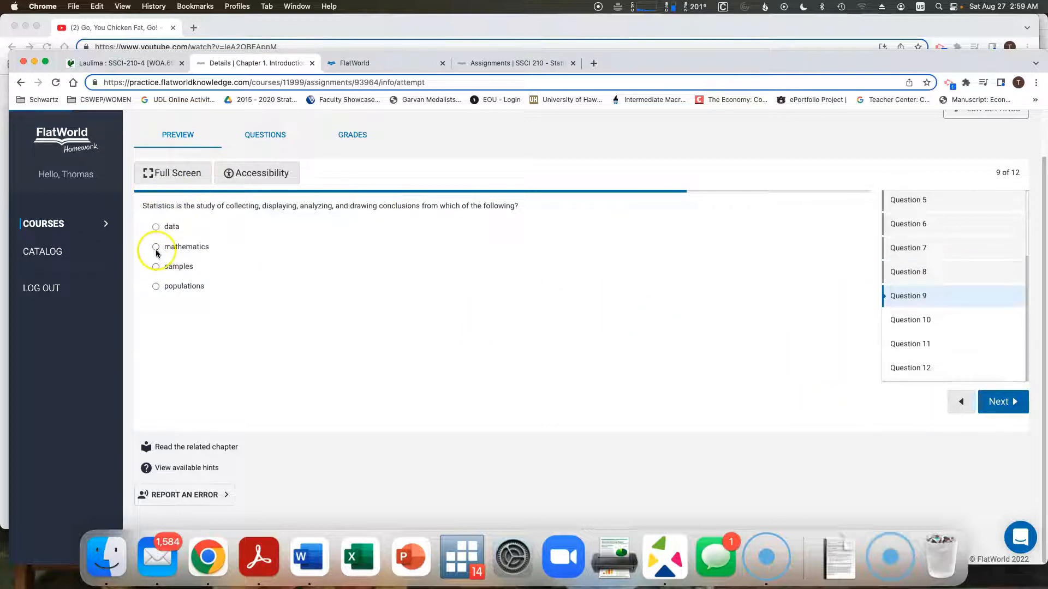
{"action": "left_click", "coordinate": [1002, 401]}
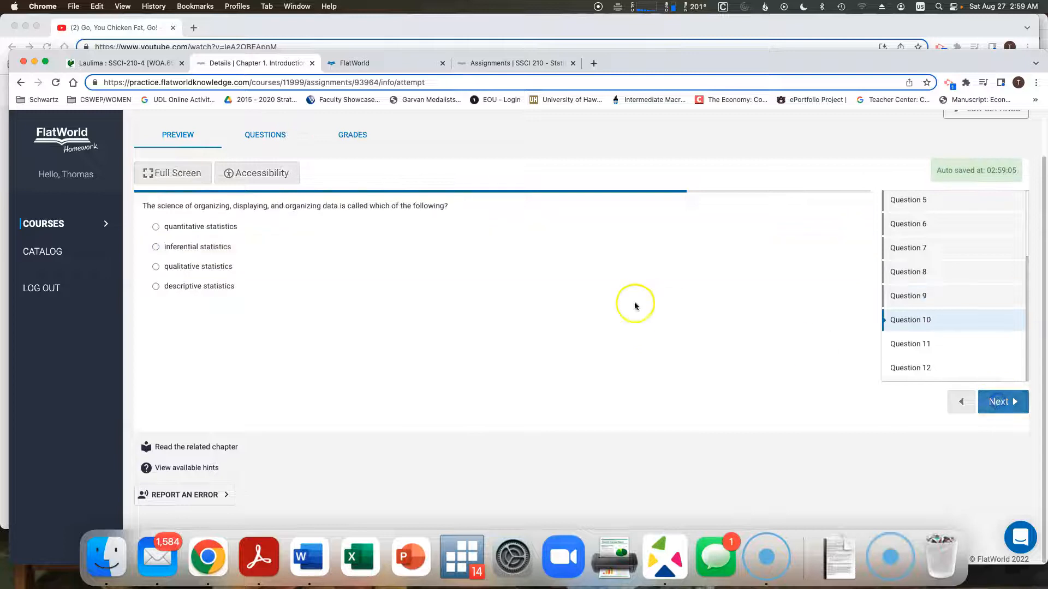
{"action": "left_click", "coordinate": [155, 246]}
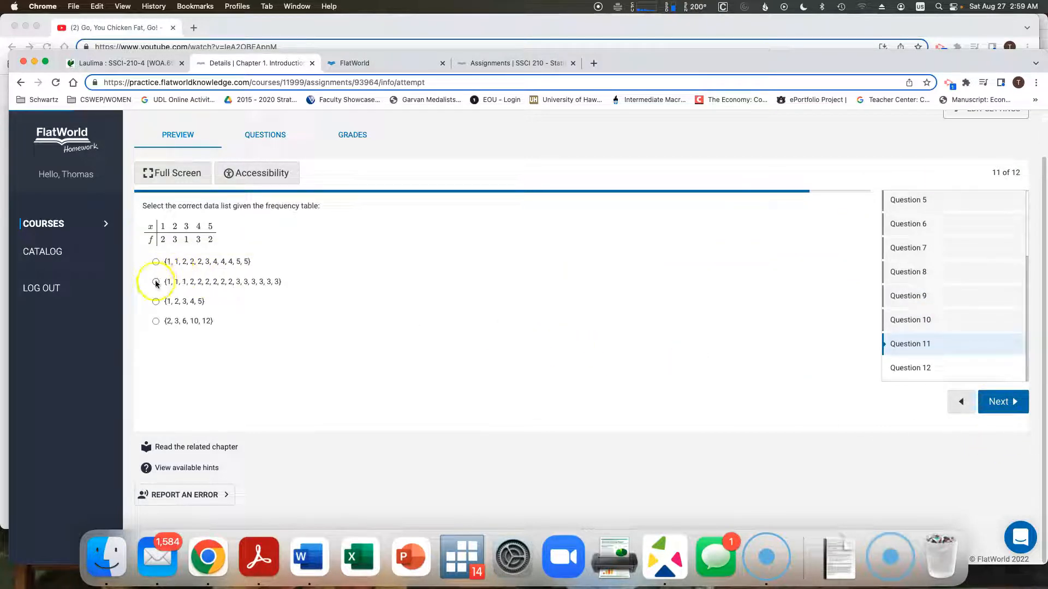
{"action": "left_click", "coordinate": [1003, 401]}
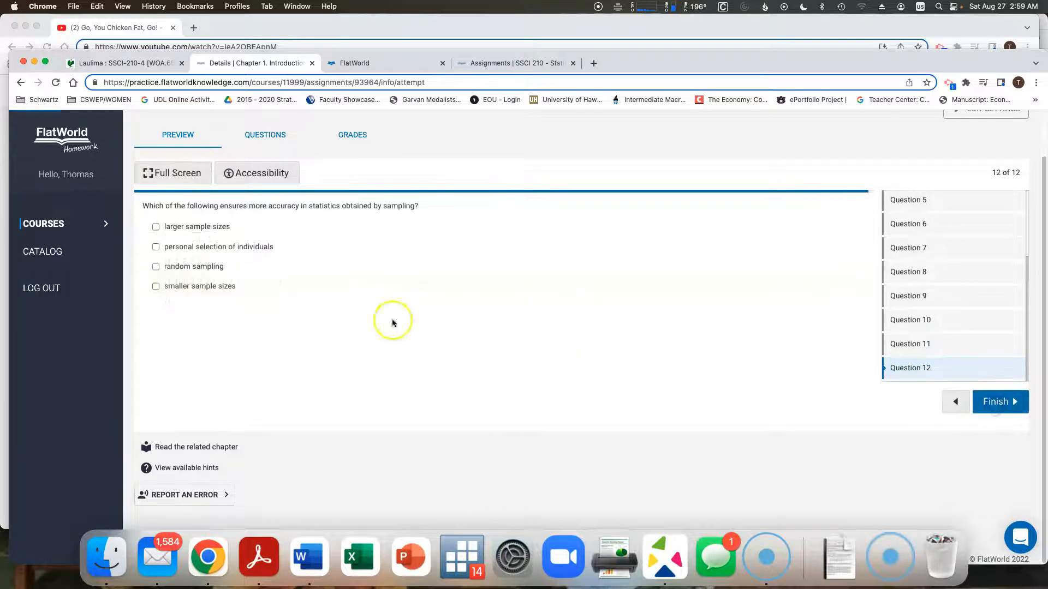
{"action": "left_click", "coordinate": [155, 246]}
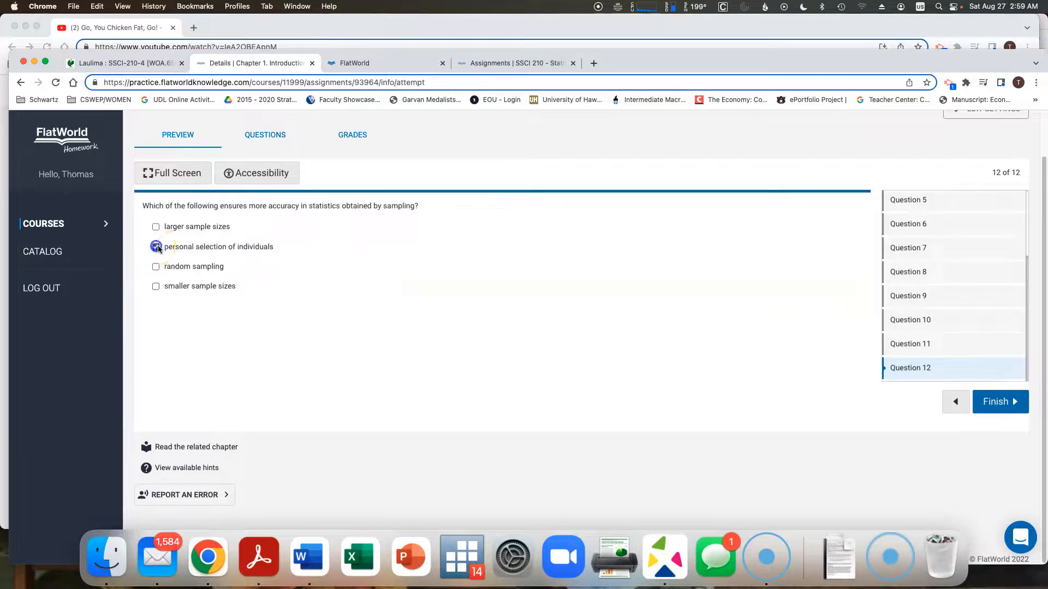
{"action": "left_click", "coordinate": [995, 402]}
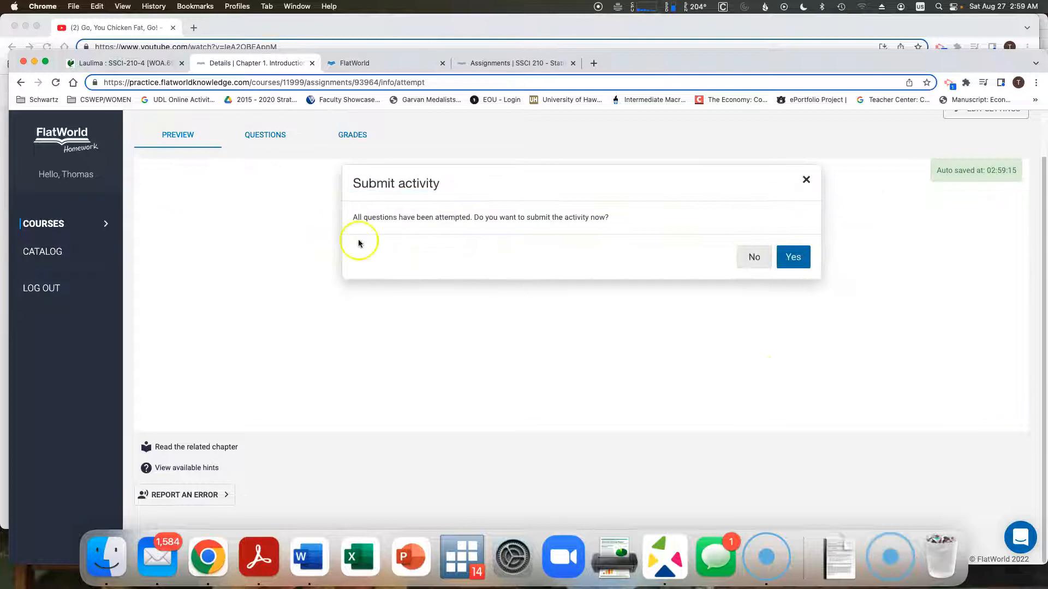
Confirm submitting the Chapter 1 attempt and go back to the SSCI 210 assignment list
{"action": "left_click", "coordinate": [793, 256]}
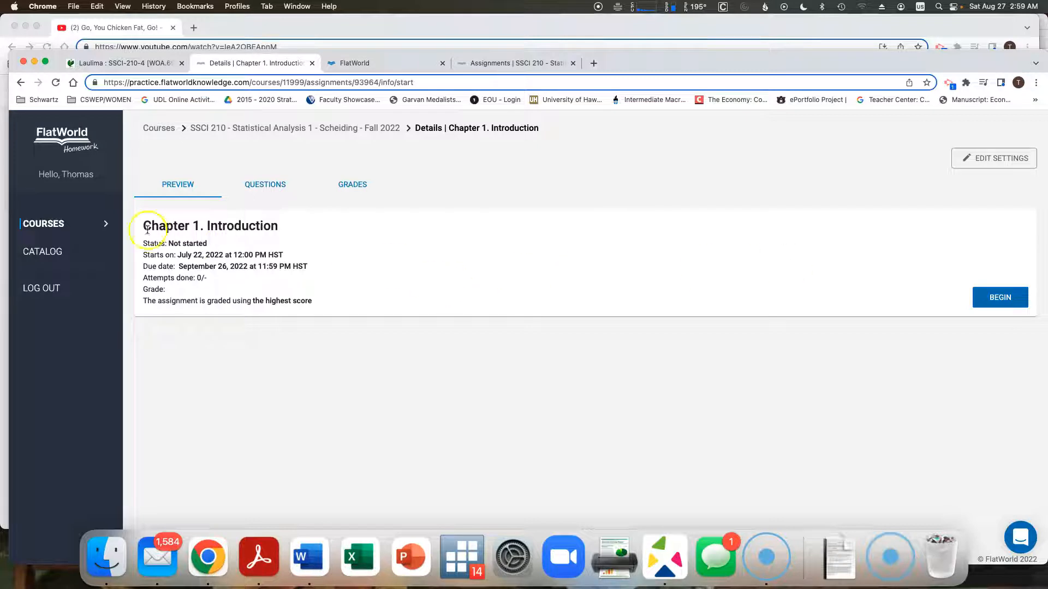
{"action": "left_click", "coordinate": [43, 224]}
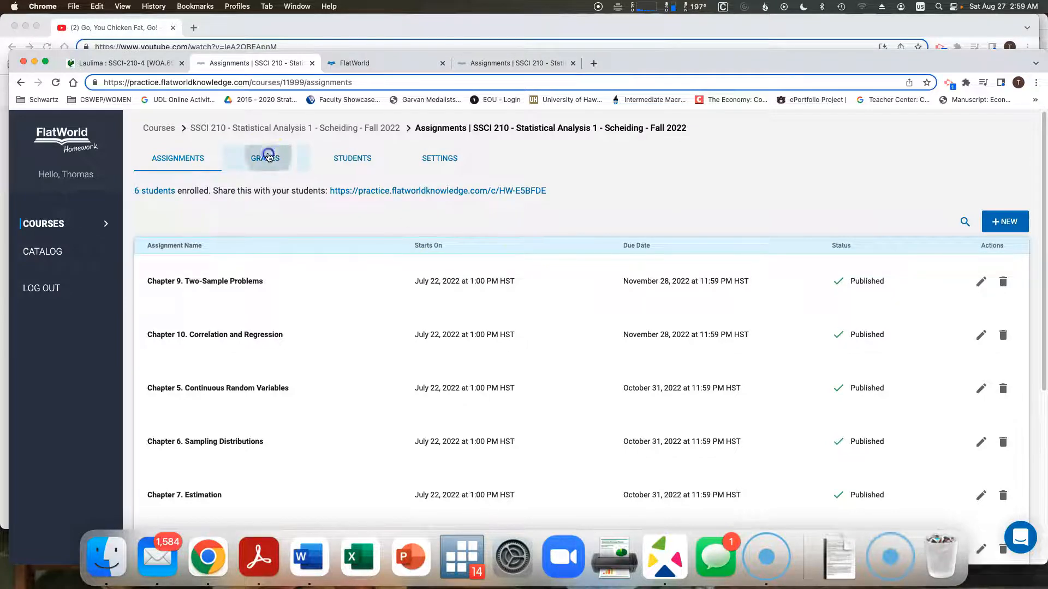
{"action": "left_click", "coordinate": [264, 158]}
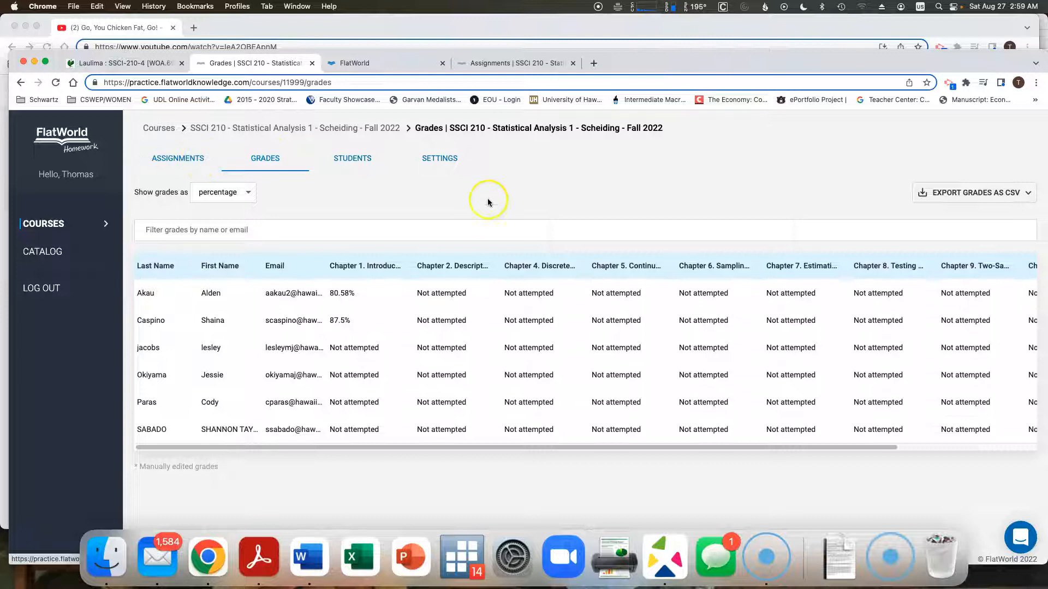
{"action": "left_click", "coordinate": [178, 158]}
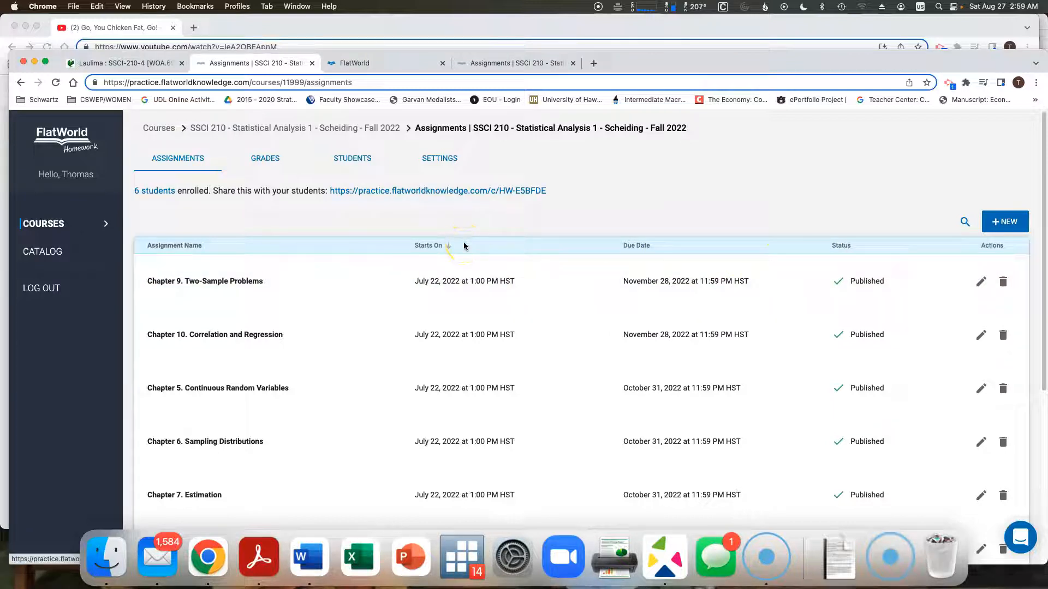
Scroll to Chapter 1. Introduction and reopen its settings page
{"action": "scroll", "scroll_direction": "down", "scroll_amount": 3}
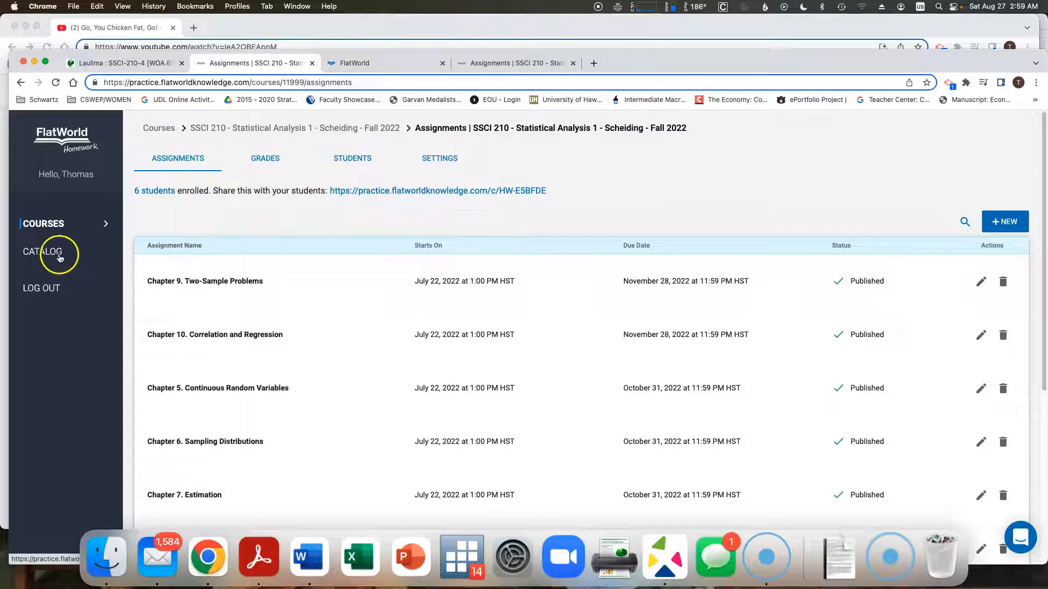
{"action": "mouse_move", "coordinate": [211, 311]}
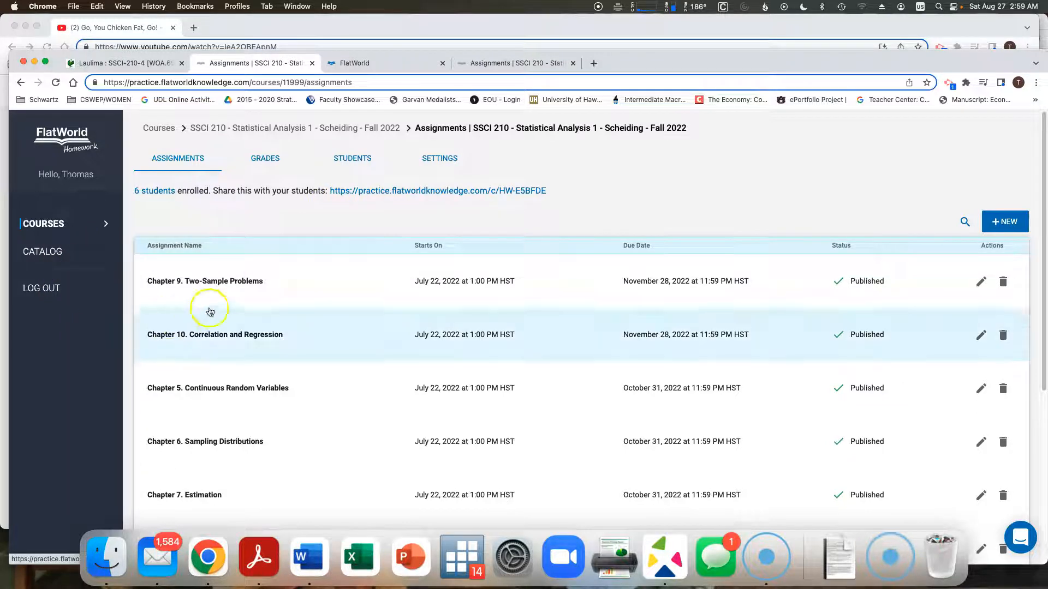
{"action": "mouse_move", "coordinate": [221, 308]}
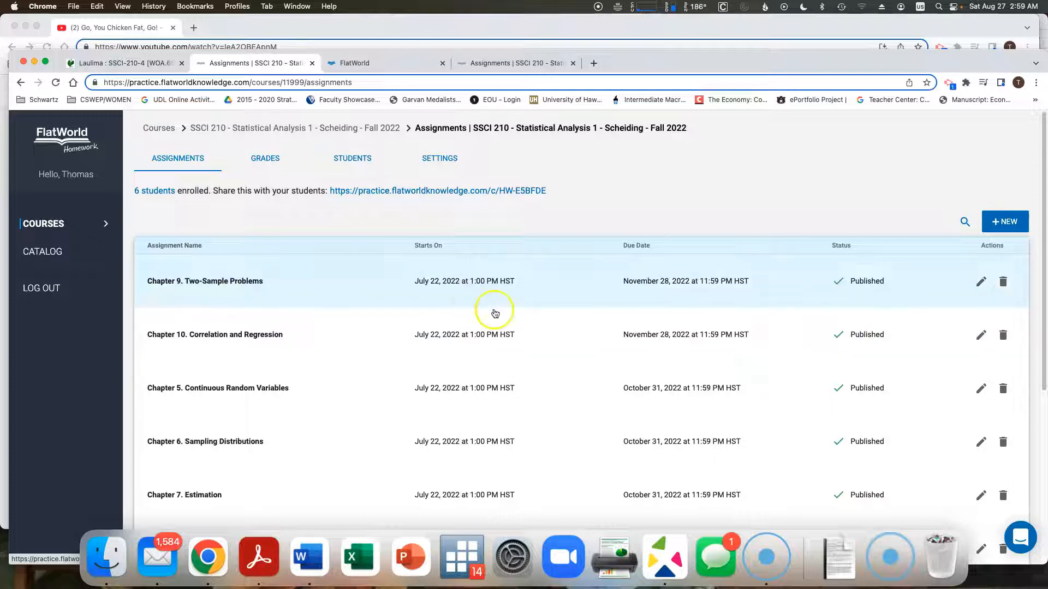
{"action": "scroll", "scroll_direction": "down", "scroll_amount": 3}
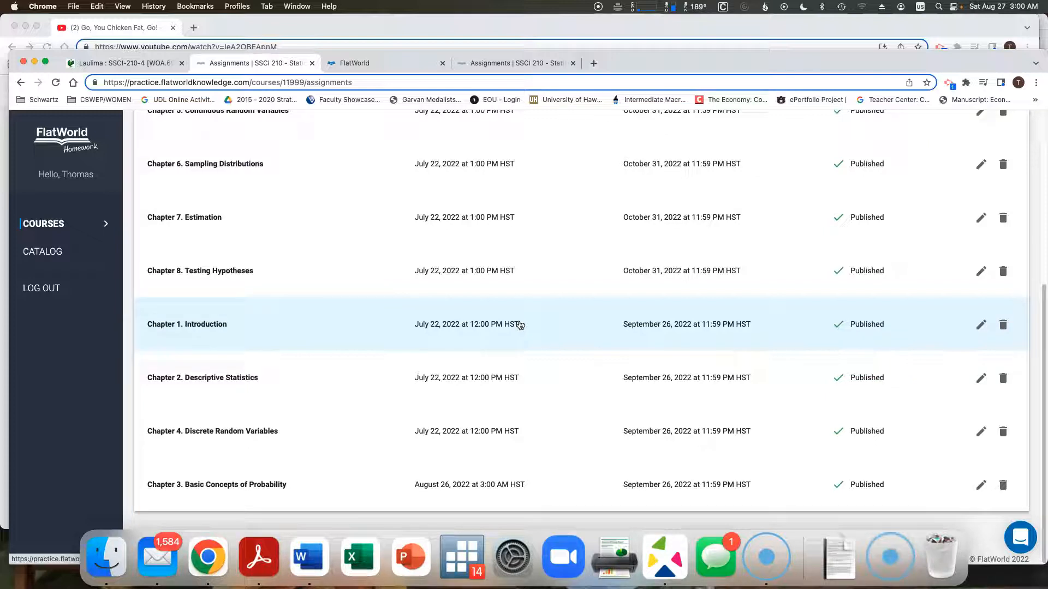
{"action": "mouse_move", "coordinate": [941, 348]}
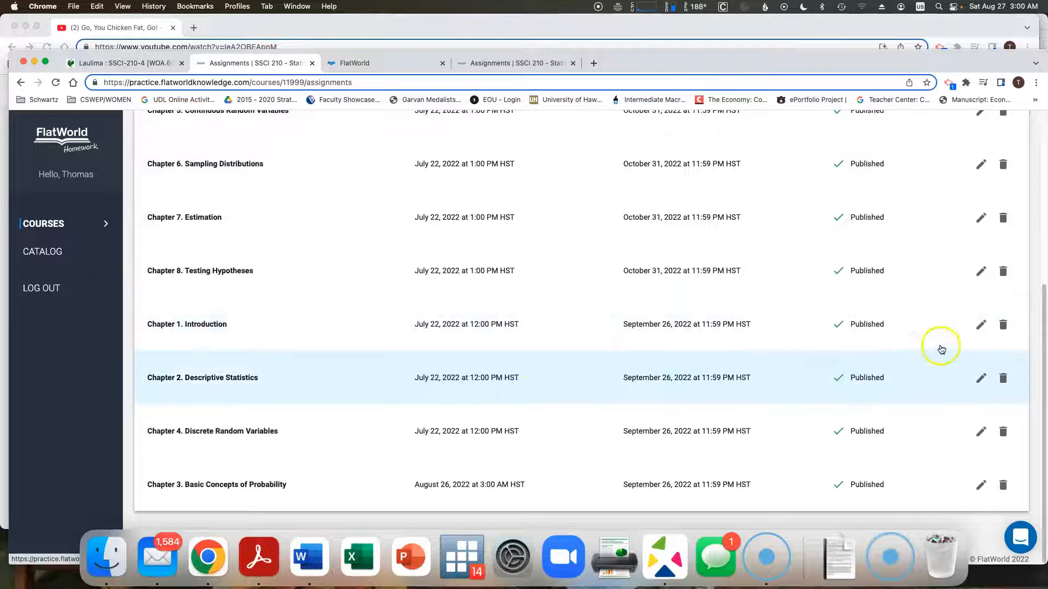
{"action": "left_click", "coordinate": [980, 324]}
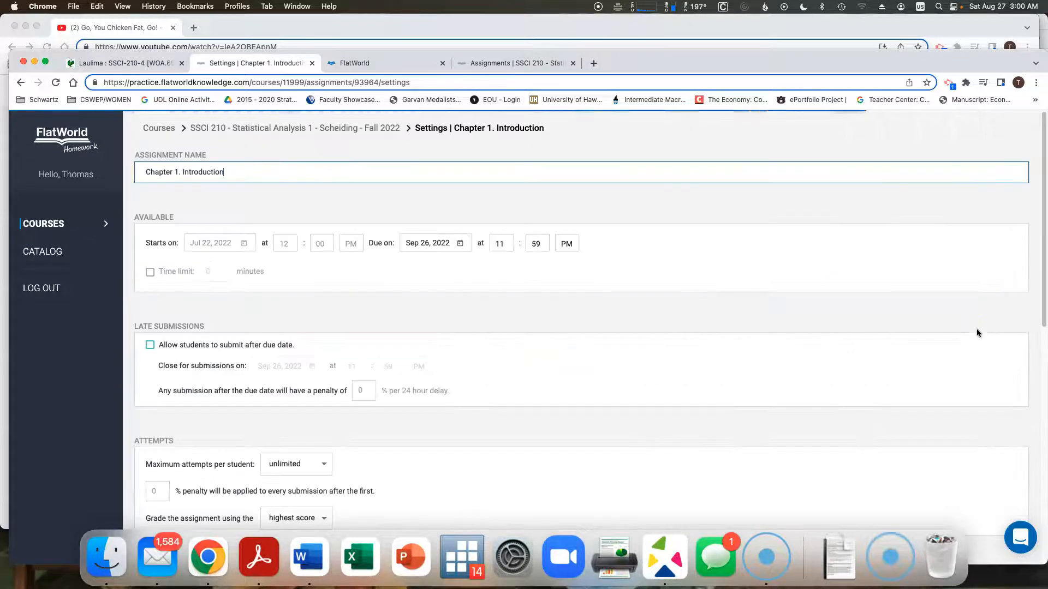
{"action": "scroll", "scroll_direction": "down", "scroll_amount": 3}
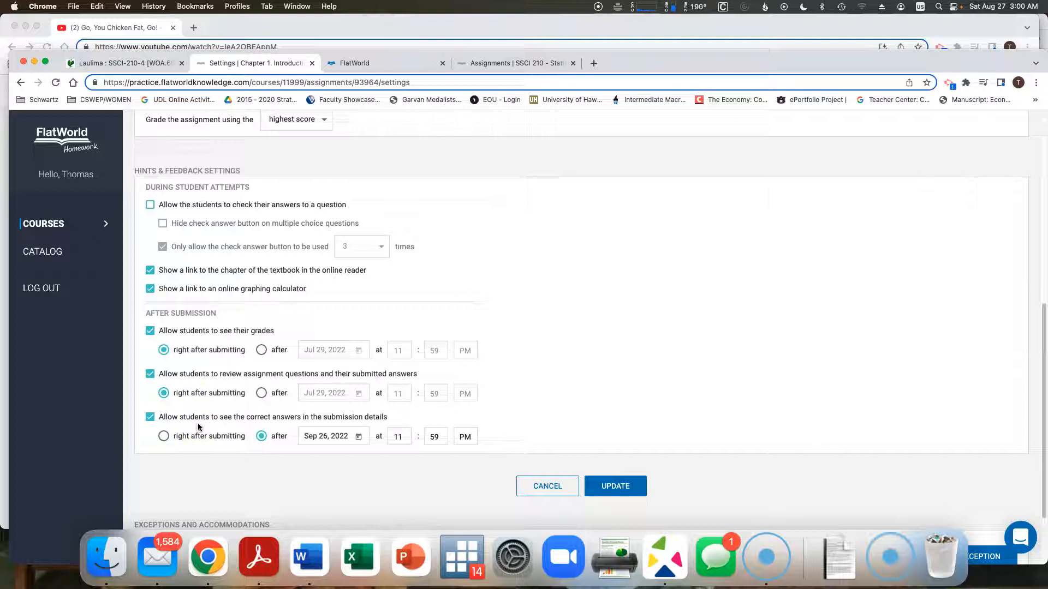
{"action": "scroll", "scroll_direction": "down", "scroll_amount": 3}
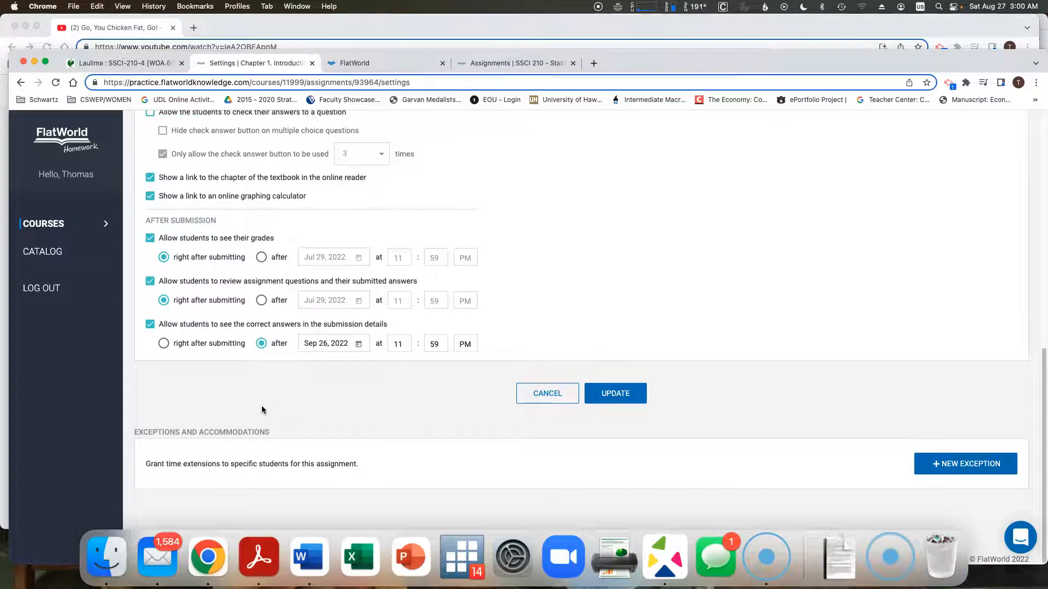
{"action": "scroll", "scroll_direction": "up", "scroll_amount": 3}
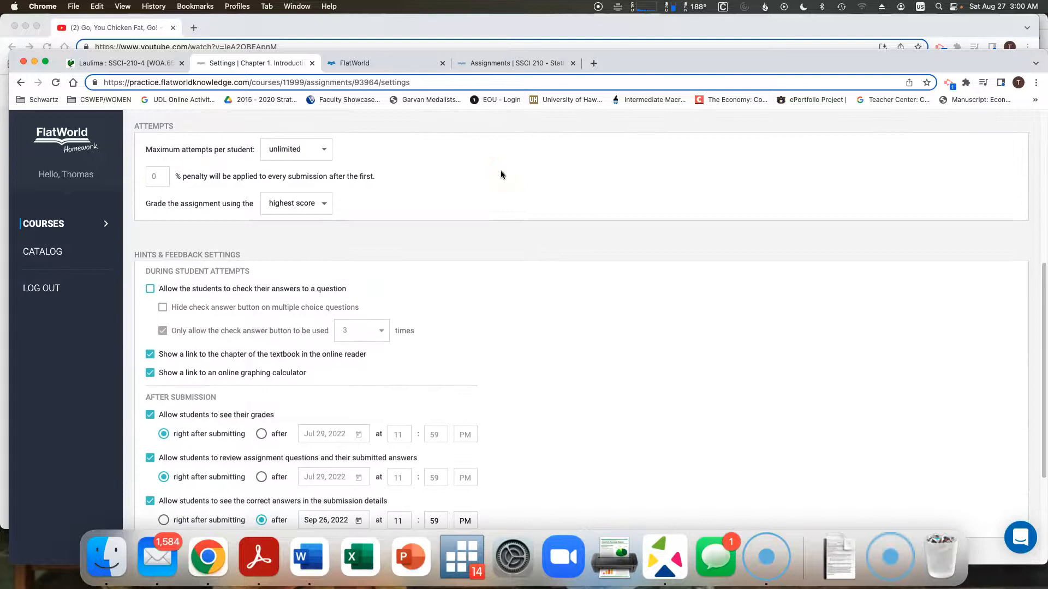
{"action": "scroll", "scroll_direction": "up", "scroll_amount": 3}
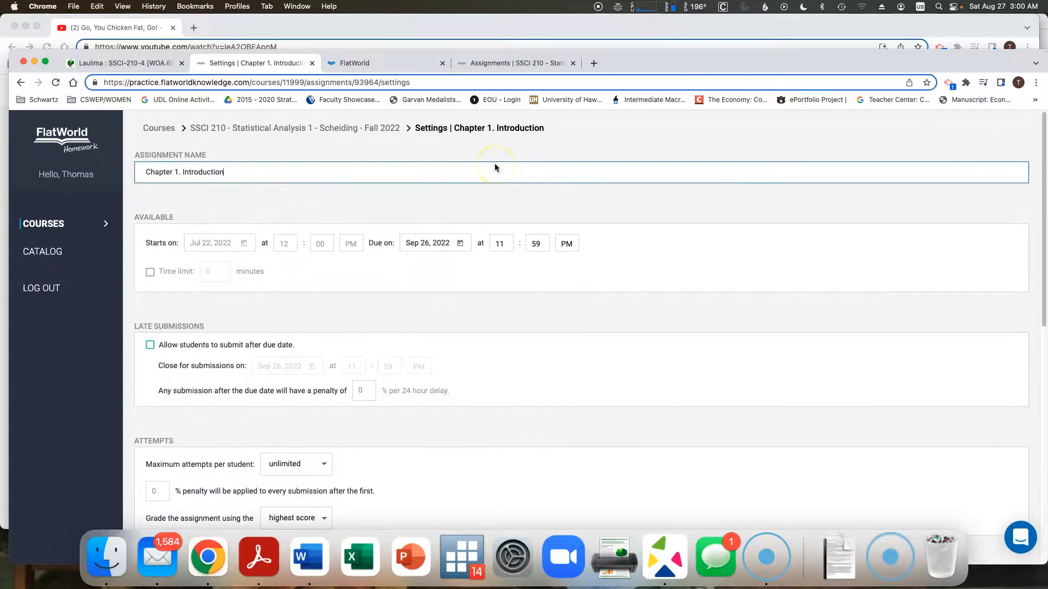
{"action": "scroll", "scroll_direction": "down", "scroll_amount": 3}
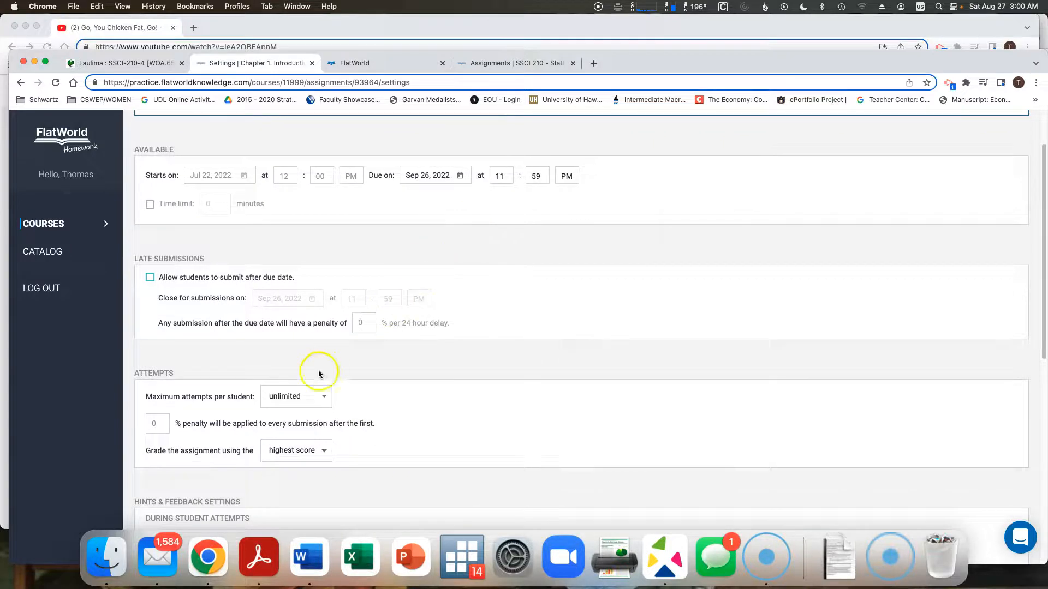